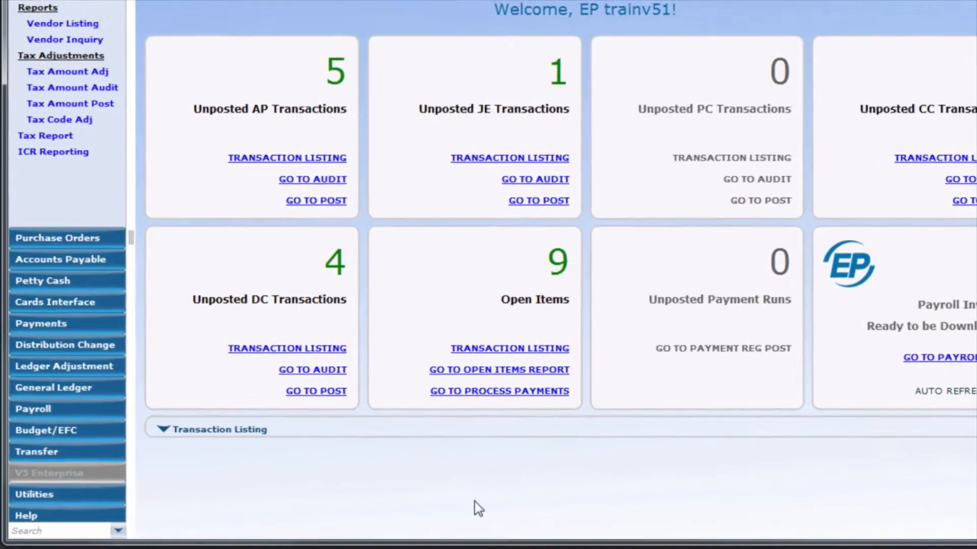
# - Open Report Manager under Utilities to list the four completed reports
pyautogui.click(33, 494)
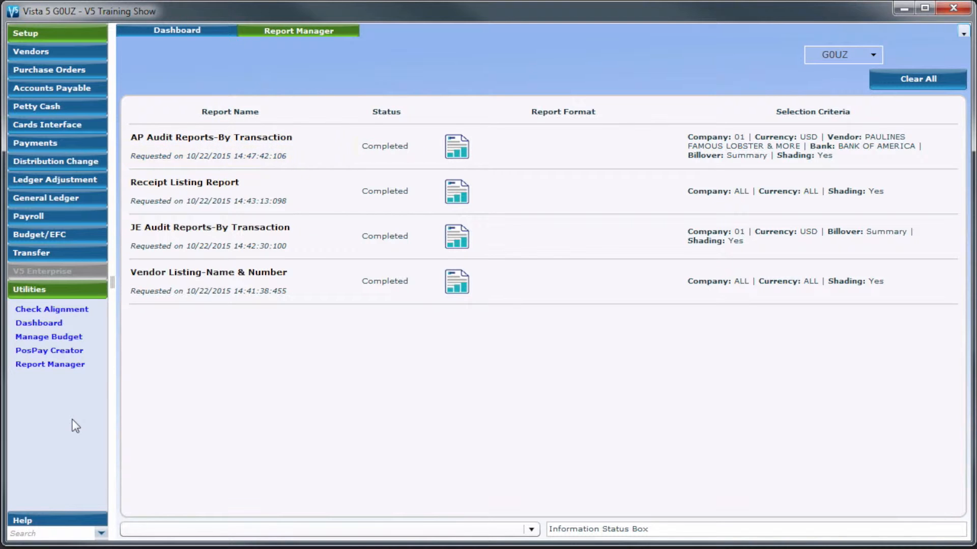
# - Open Cost Reports under Budget/EFC > Reports, with filters LO 01 and PRD 101
pyautogui.click(456, 146)
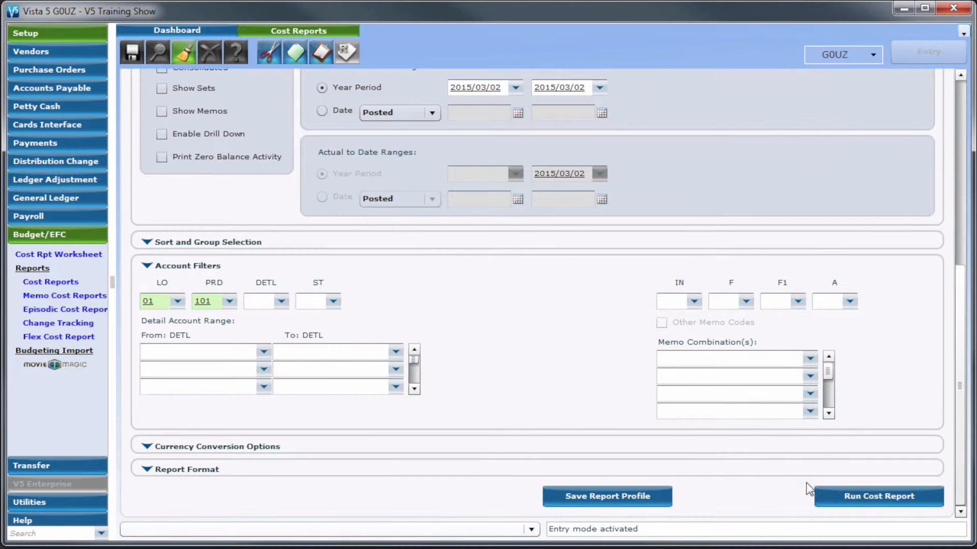
# - Run the cost detail report and return to the Report Manager tab
pyautogui.click(878, 497)
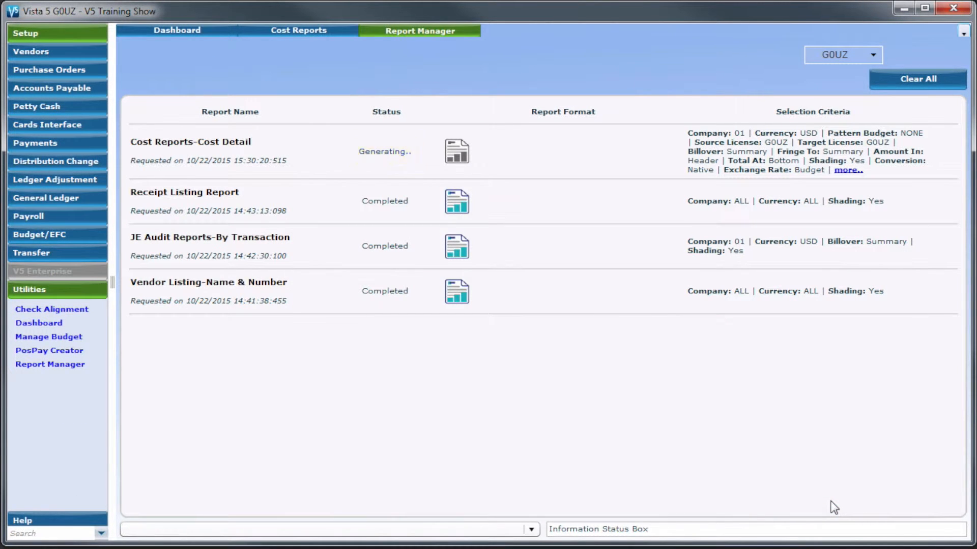
pyautogui.click(456, 150)
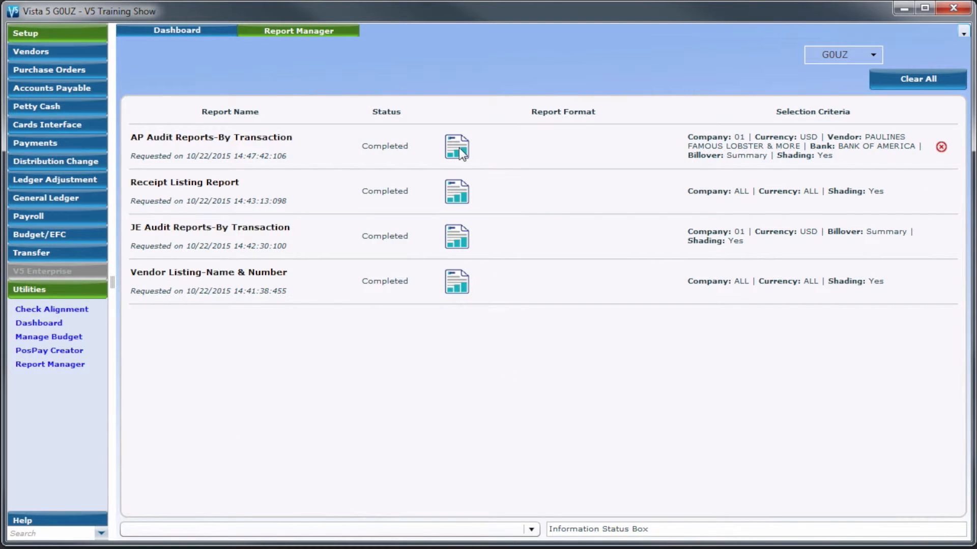
pyautogui.moveTo(457, 148)
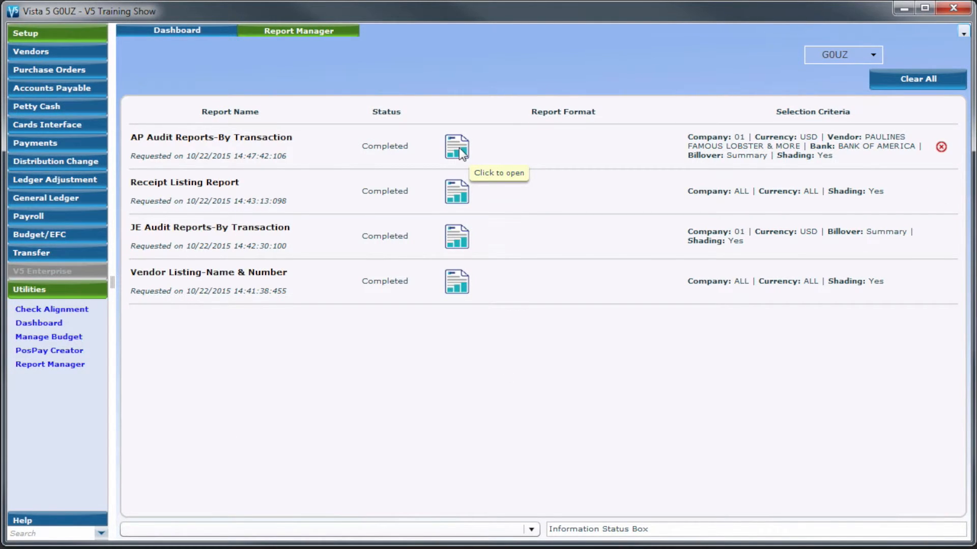
pyautogui.click(455, 147)
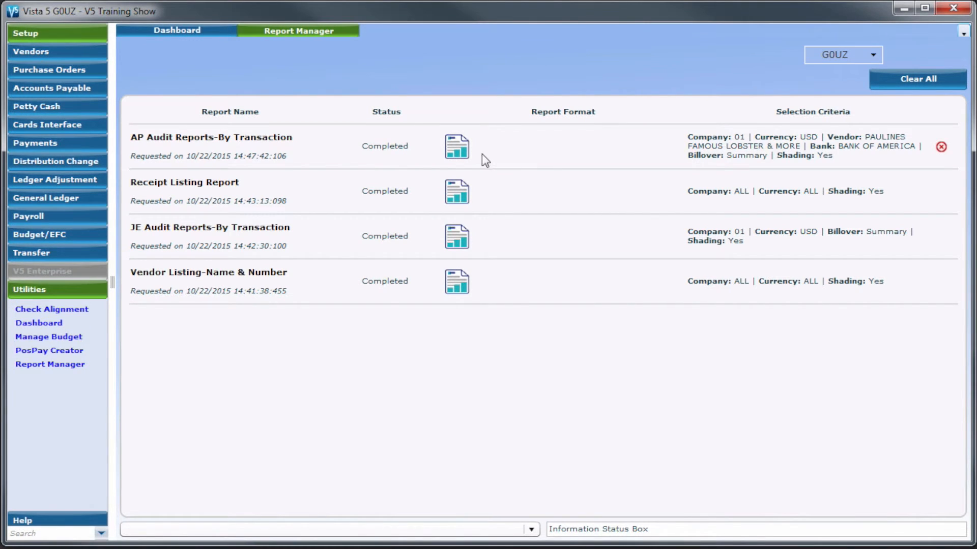
pyautogui.moveTo(652, 154)
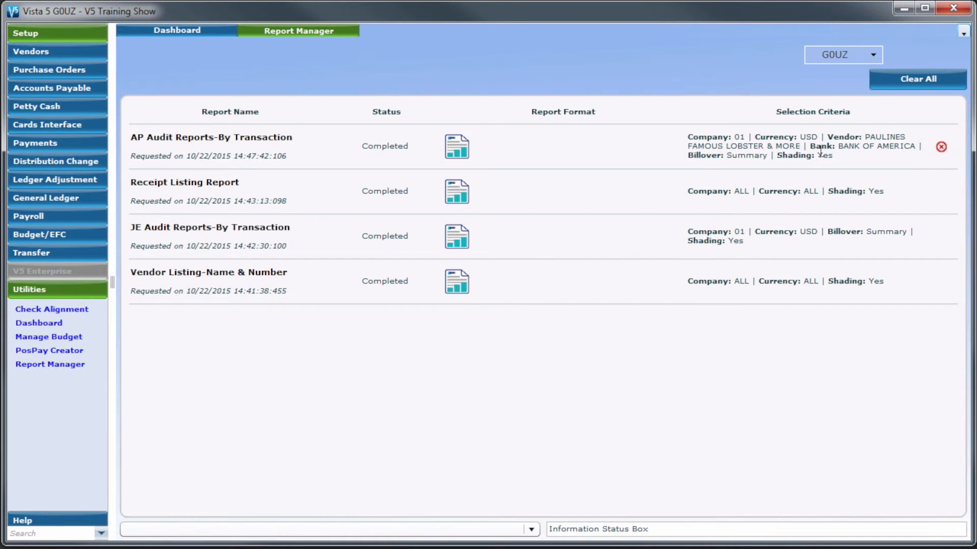
# - Remove the AP Audit Reports-By Transaction row, leaving three completed reports
pyautogui.click(941, 147)
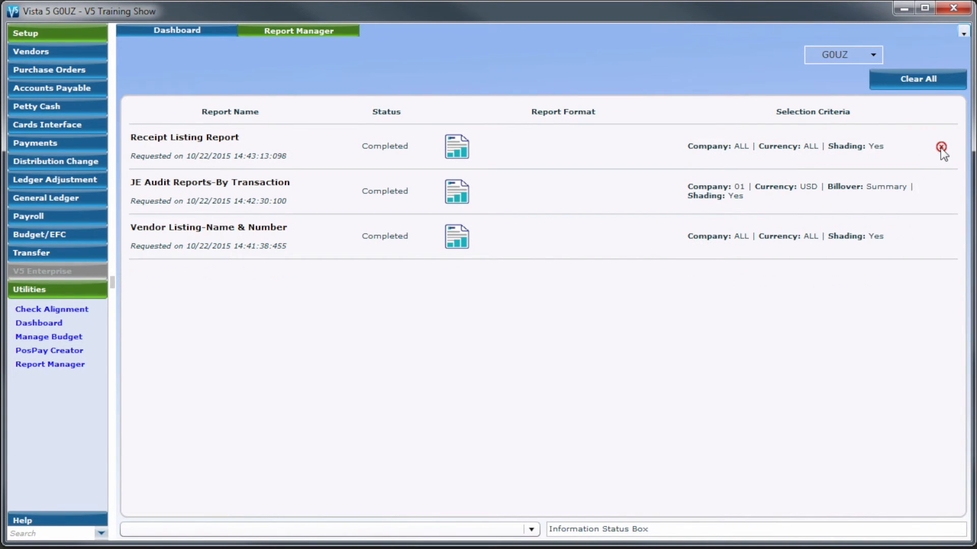